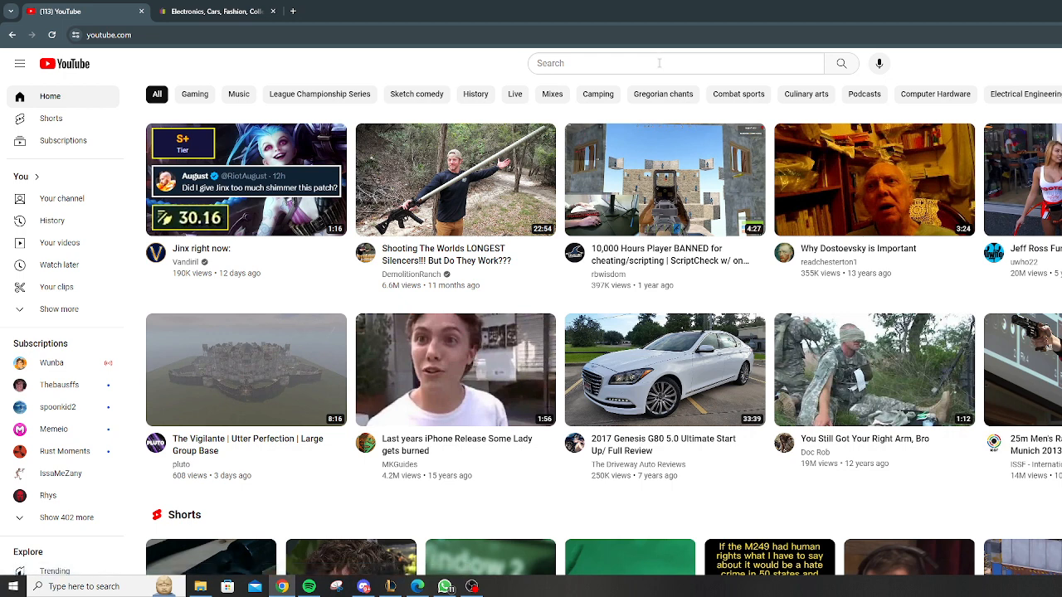
pyautogui.moveTo(662, 62)
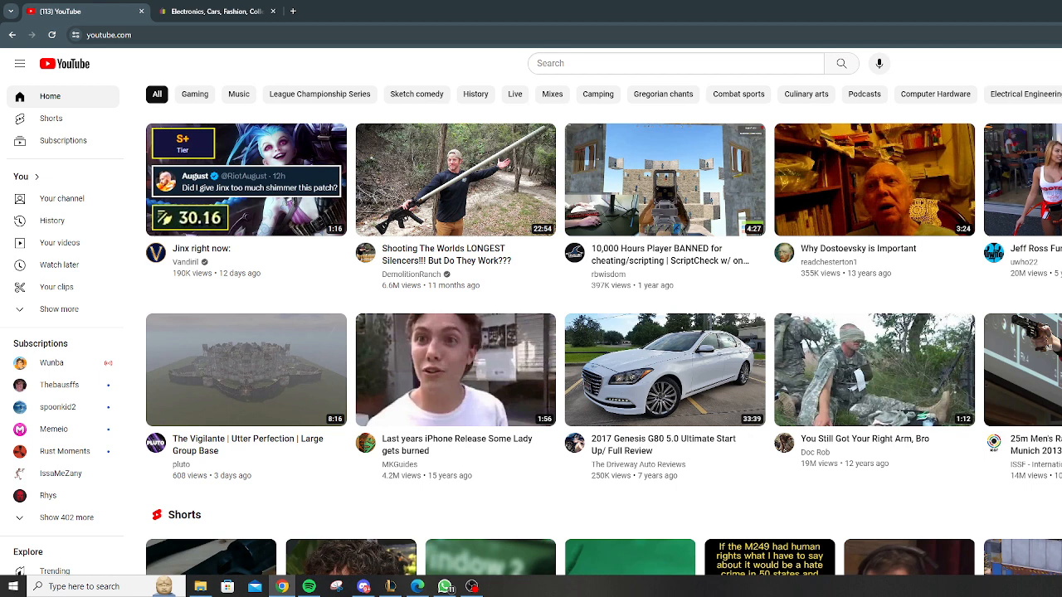
pyautogui.moveTo(874, 369)
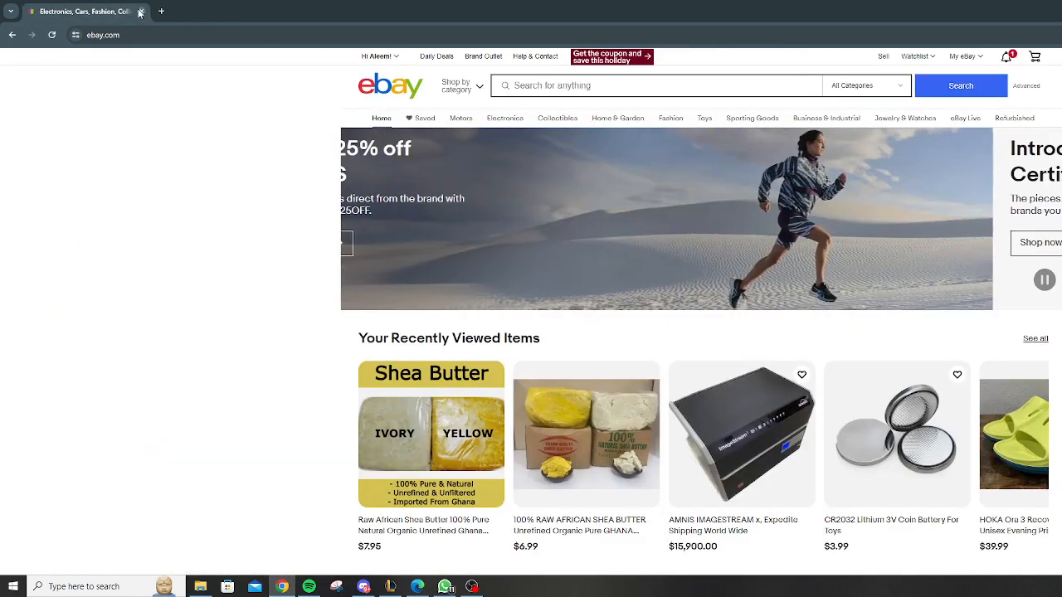
# Step: Bring up the uBlock Origin listing on the Chrome Web Store in a second tab
pyautogui.click(161, 10)
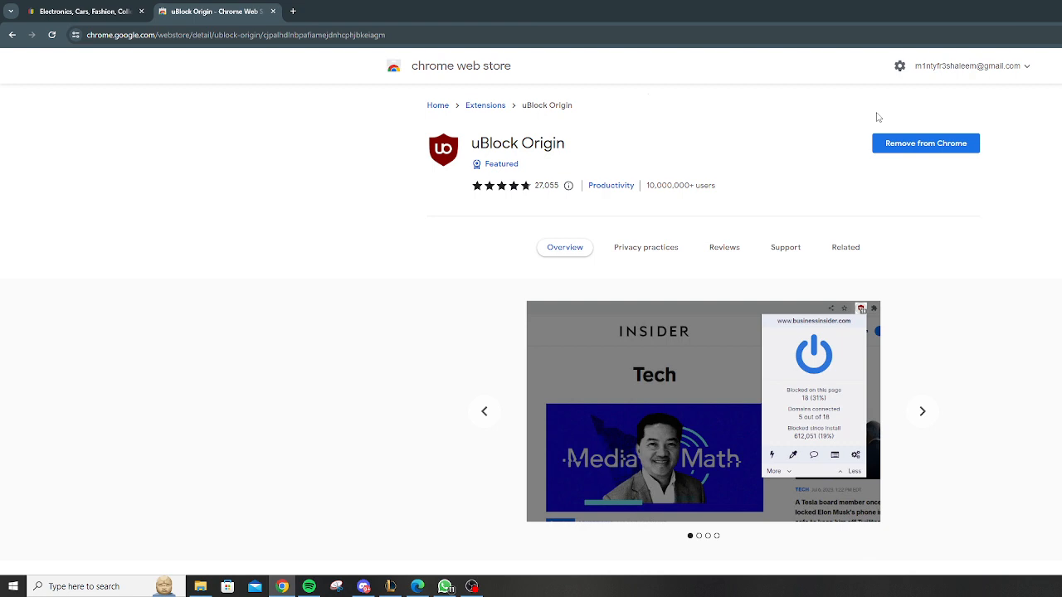
pyautogui.moveTo(853, 109)
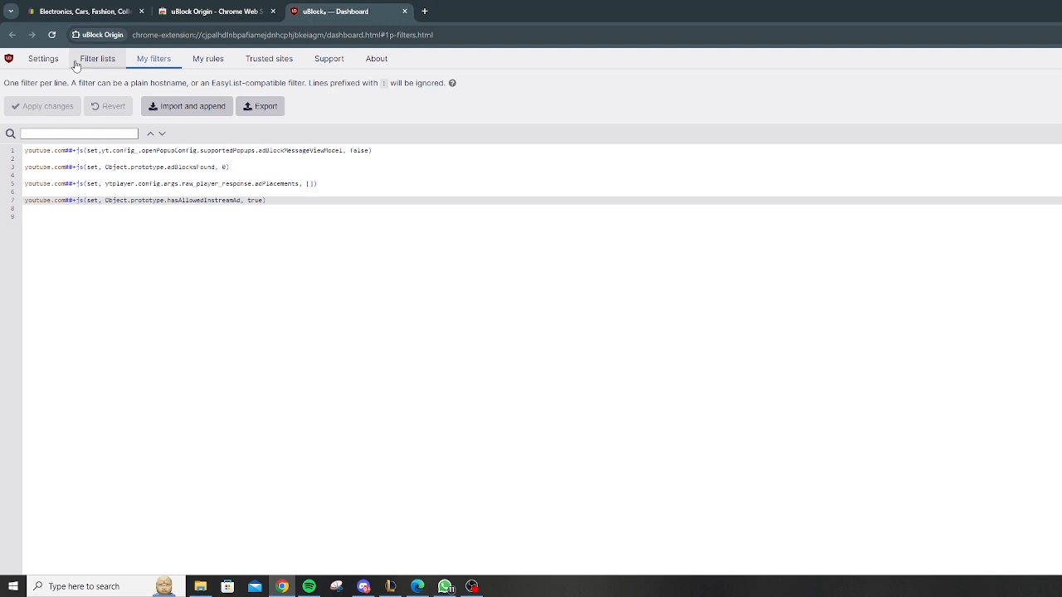
pyautogui.click(43, 58)
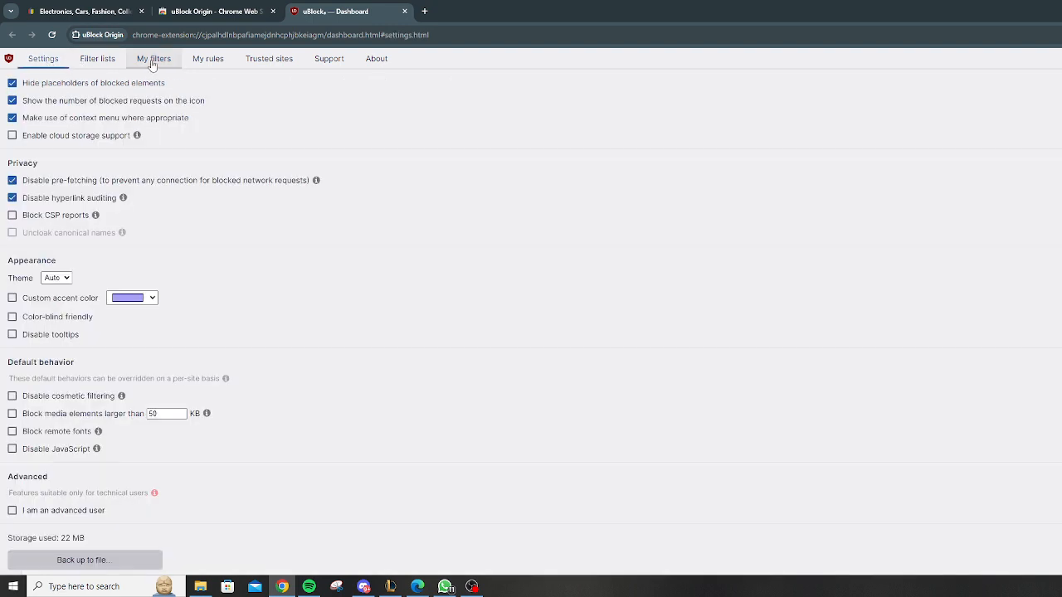
pyautogui.click(154, 58)
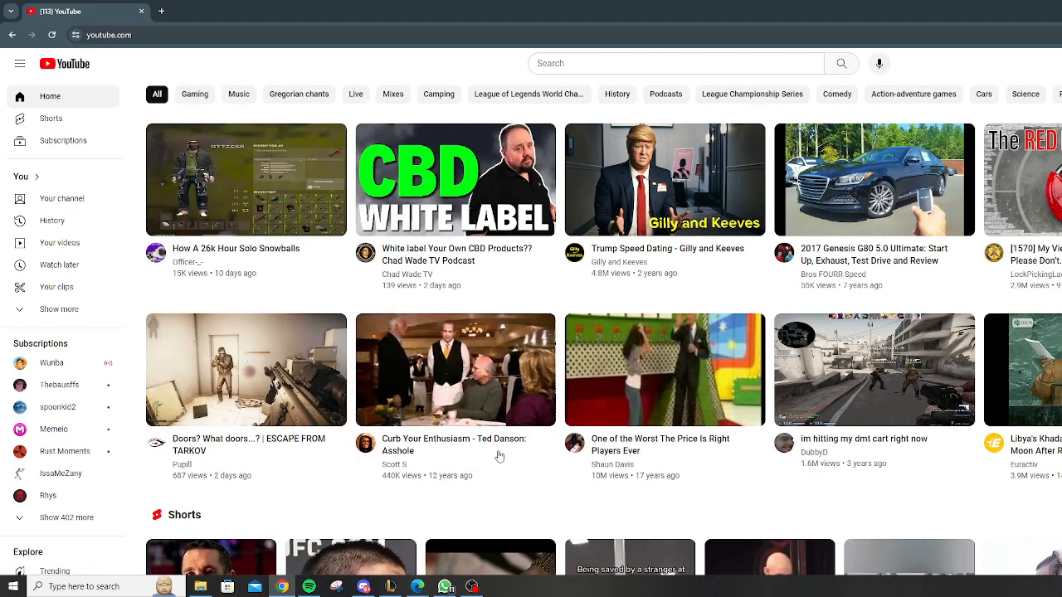
# Step: Start the video 'One of the Worst The Price Is Right Players Ever' from the home feed
pyautogui.click(665, 369)
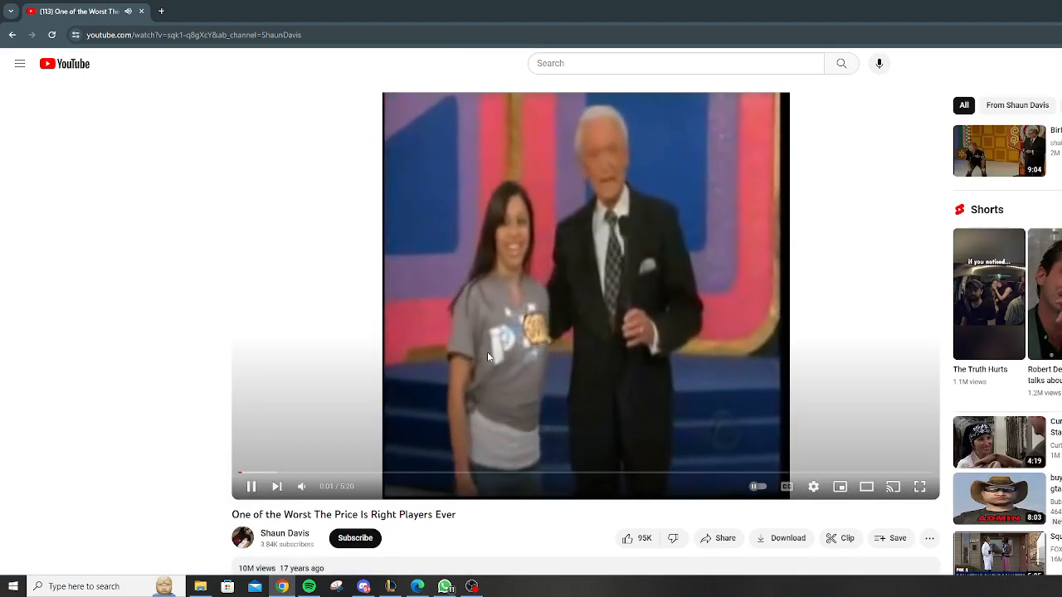